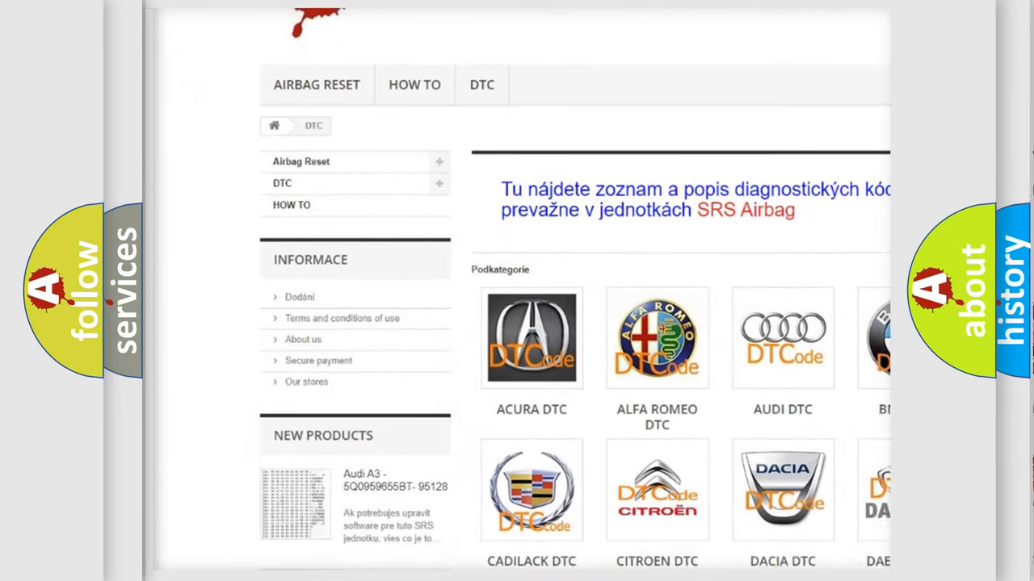
scroll(down, 3)
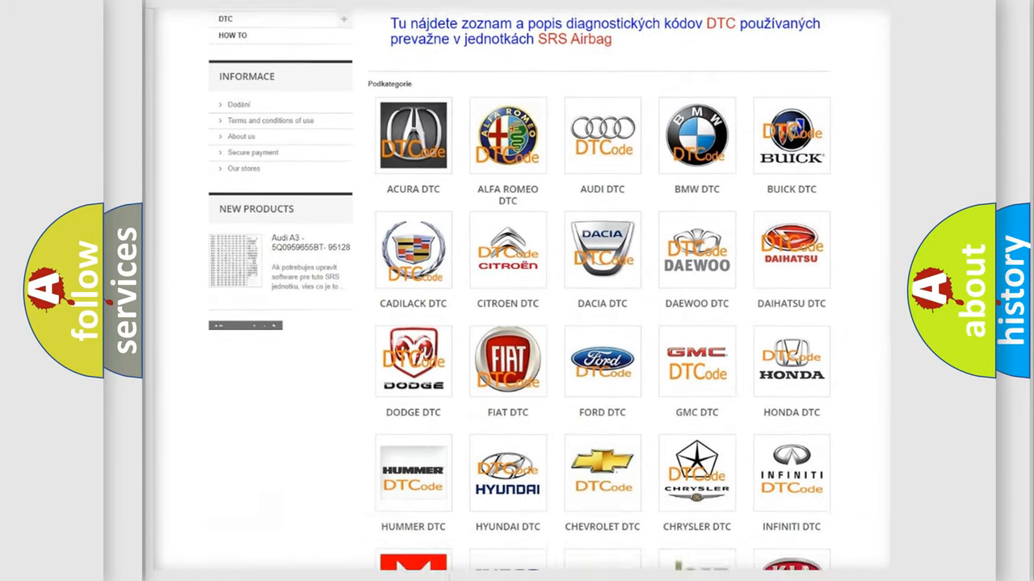
scroll(down, 3)
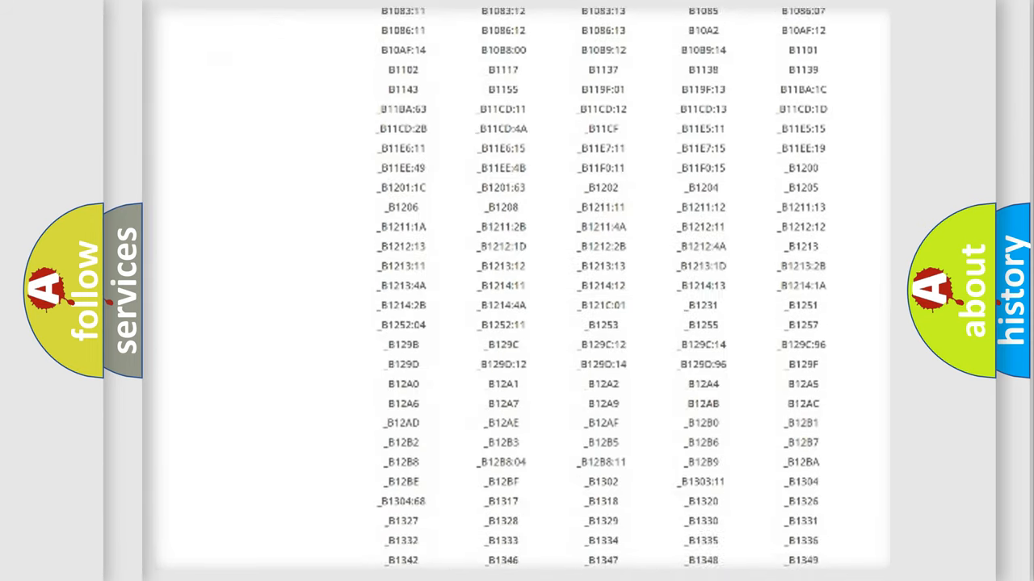
scroll(down, 3)
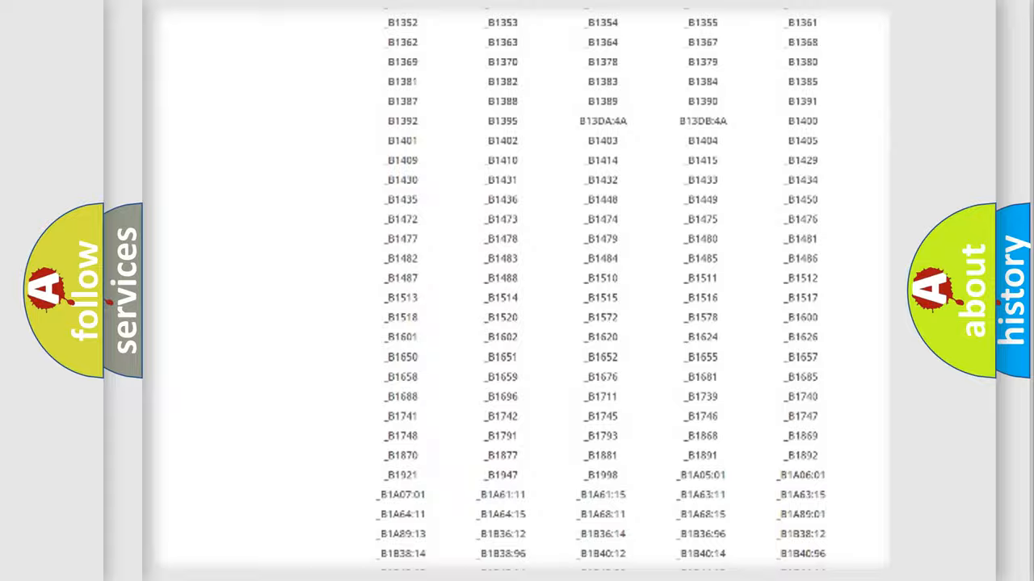